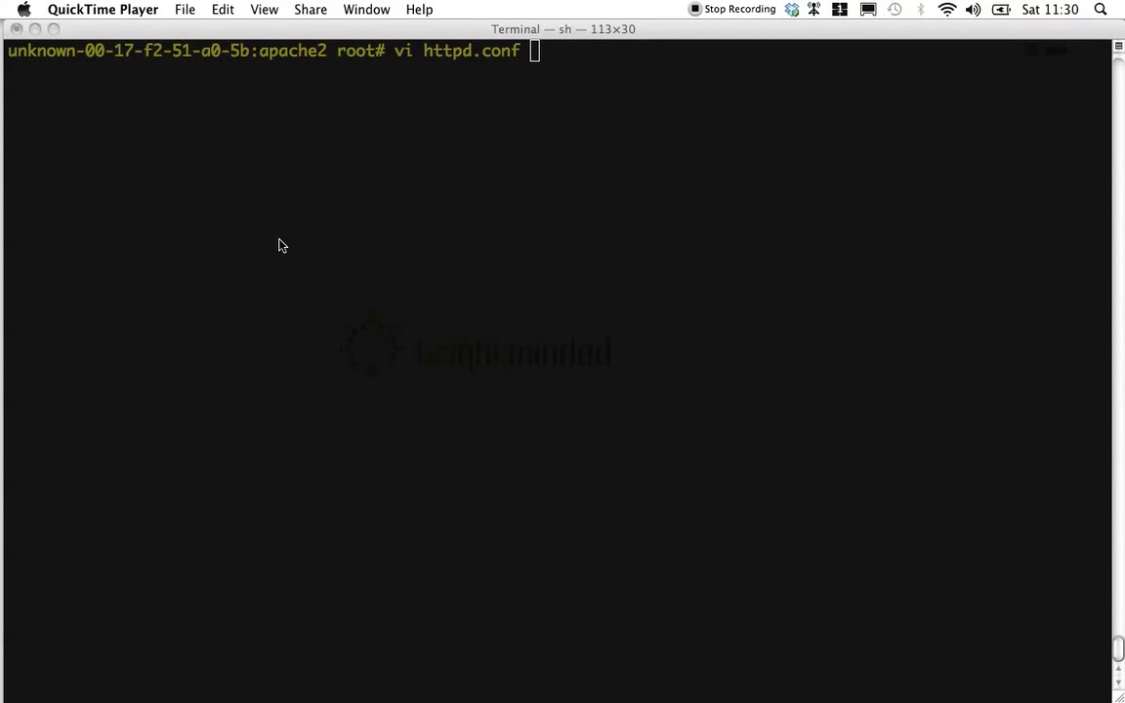
Run httpd -t to verify the Apache config syntax, then re-run history command !2.
click(356, 217)
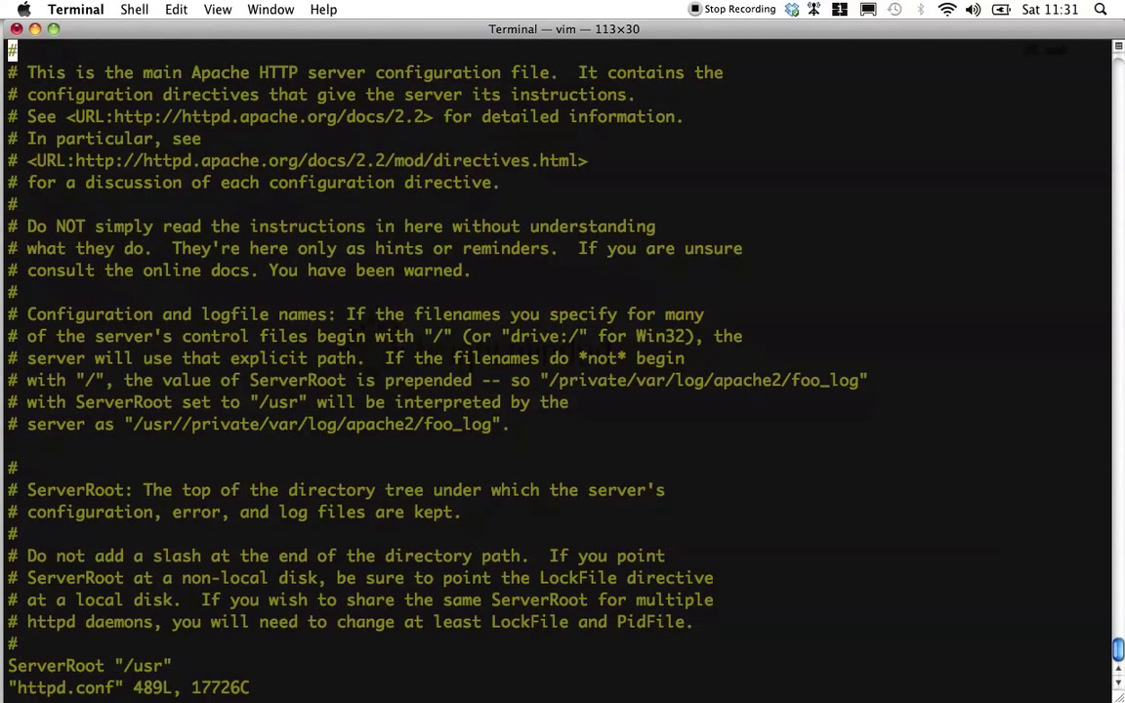
scroll(down, 3)
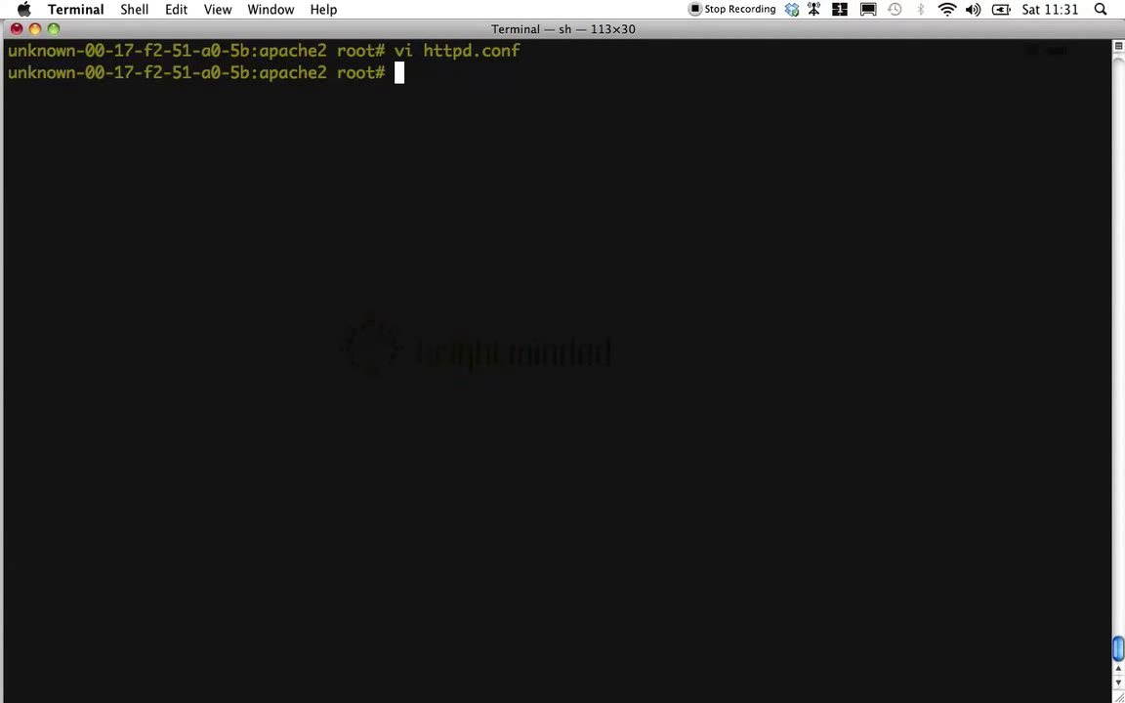
text(ht)
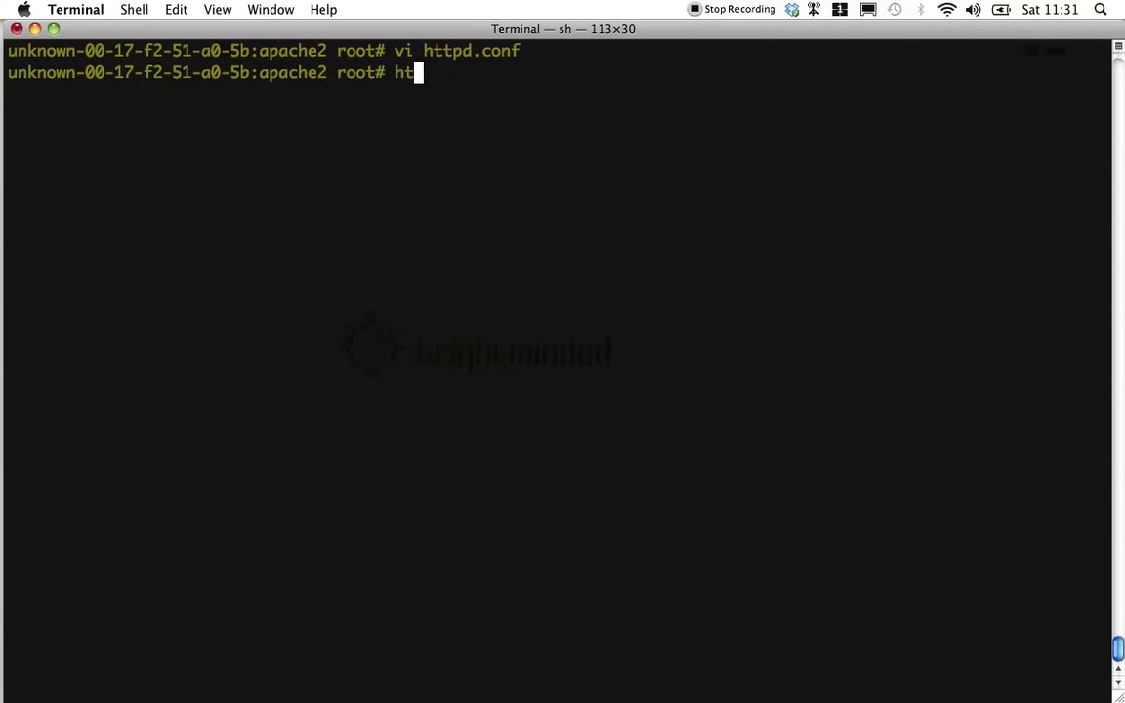
text(pd)
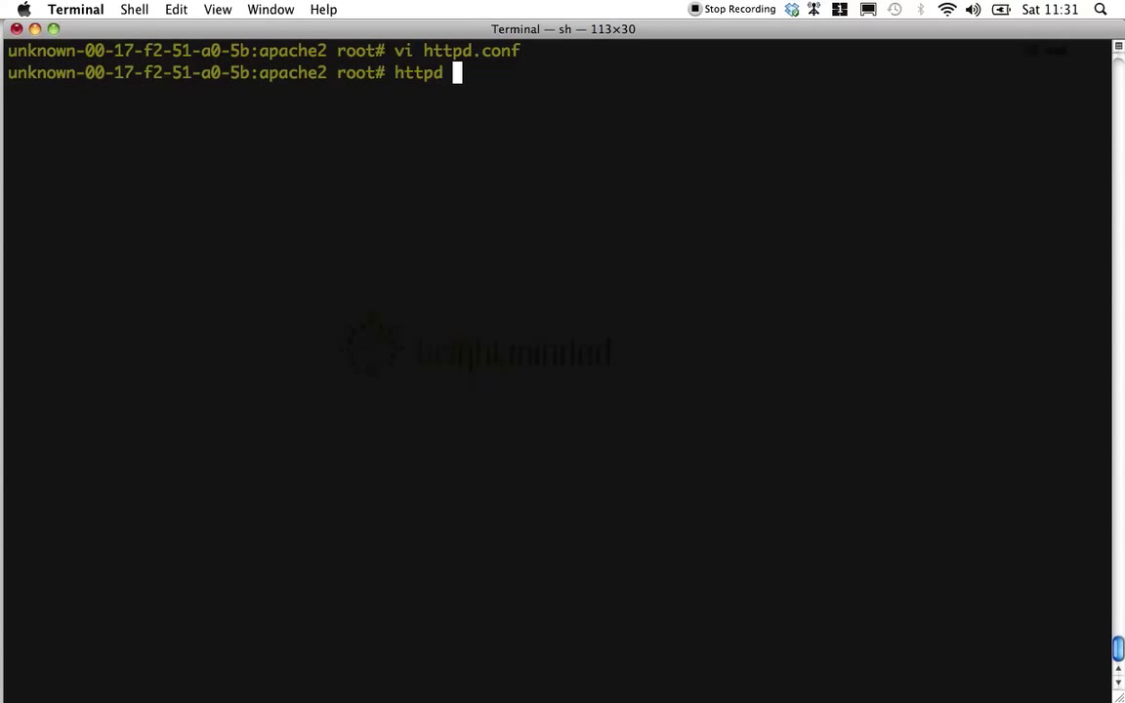
text(-t)
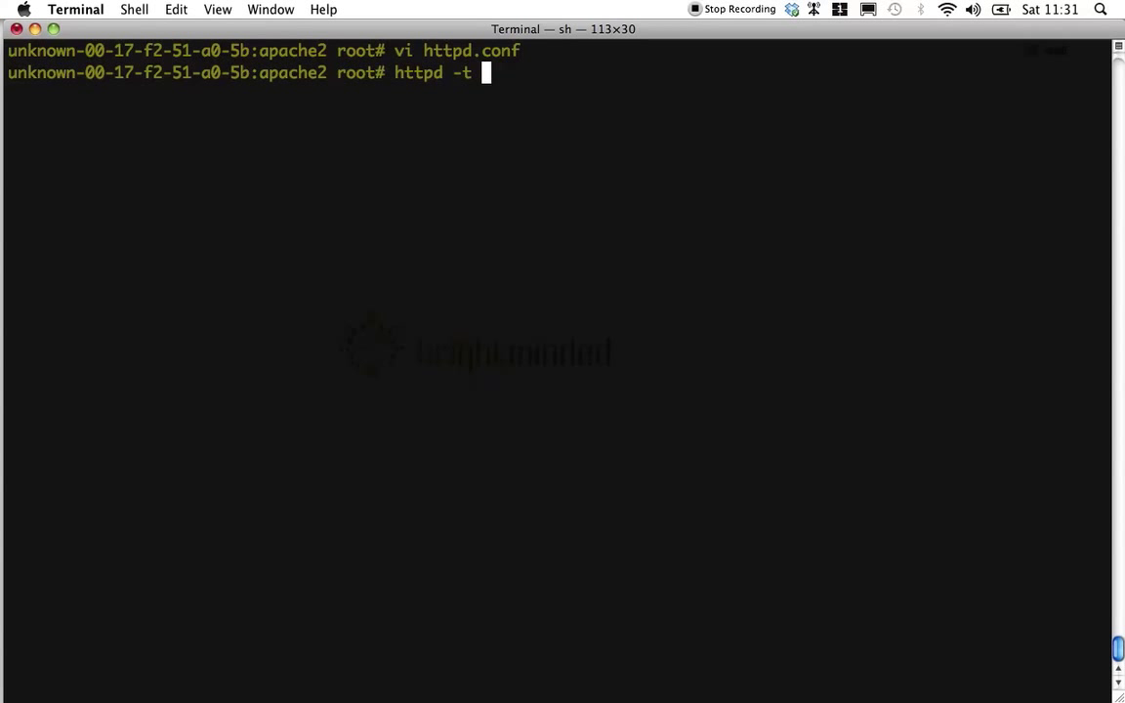
key(Return)
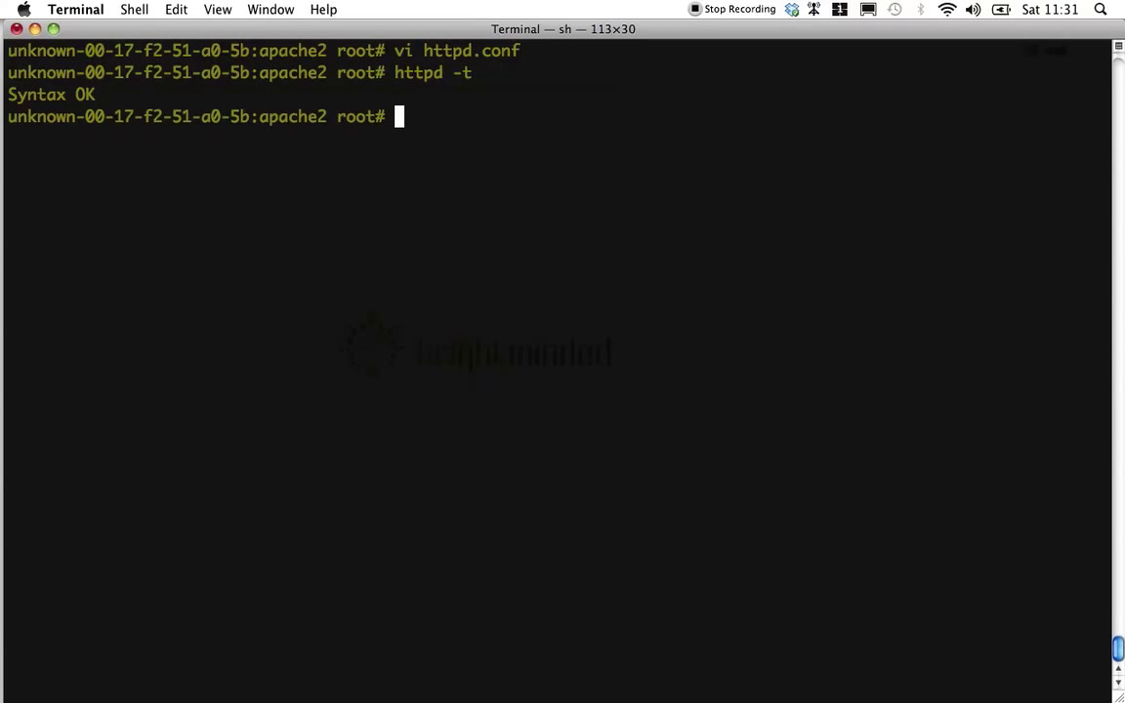
text(!2)
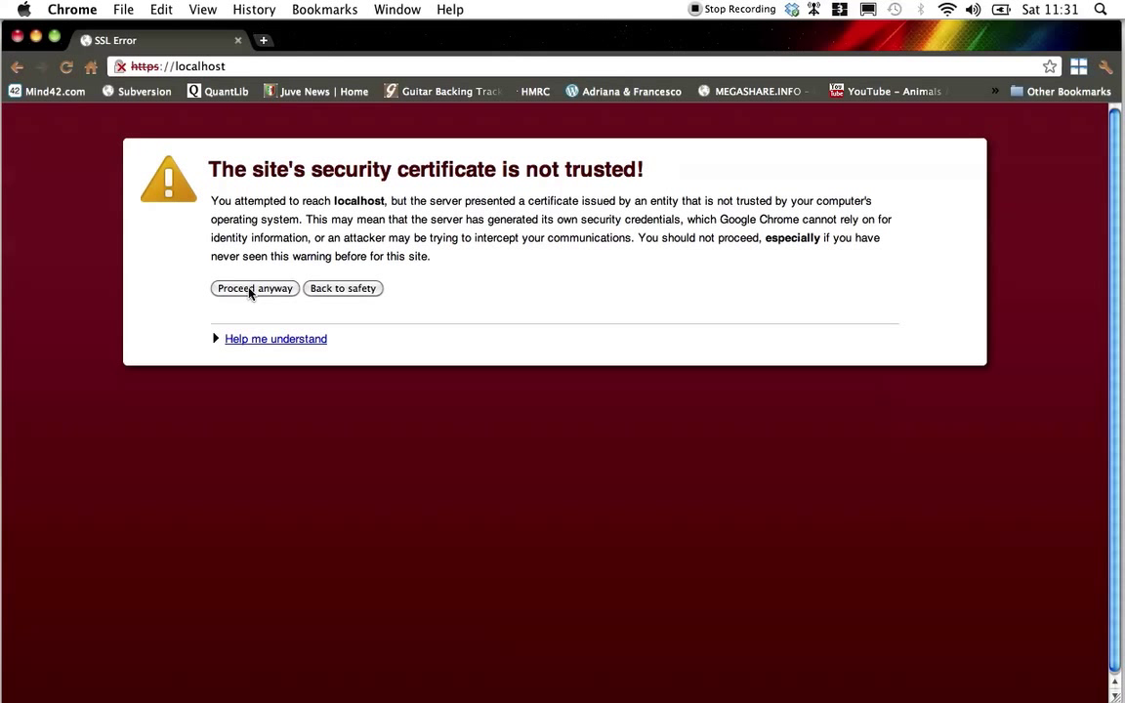
click(254, 289)
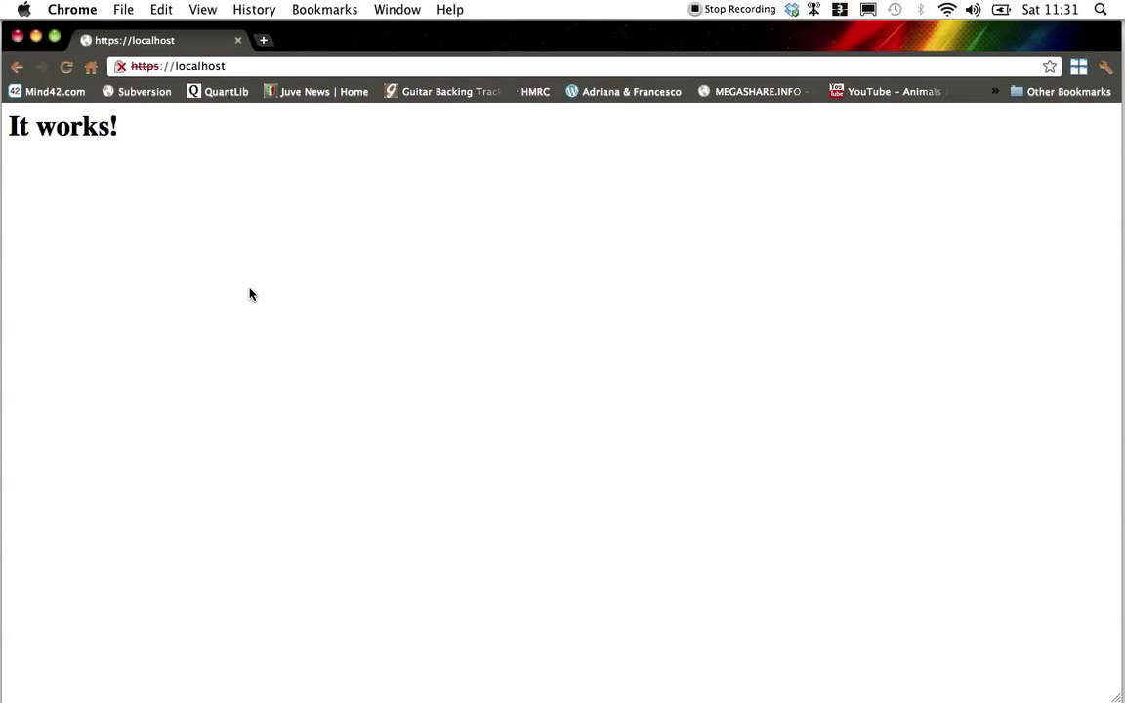